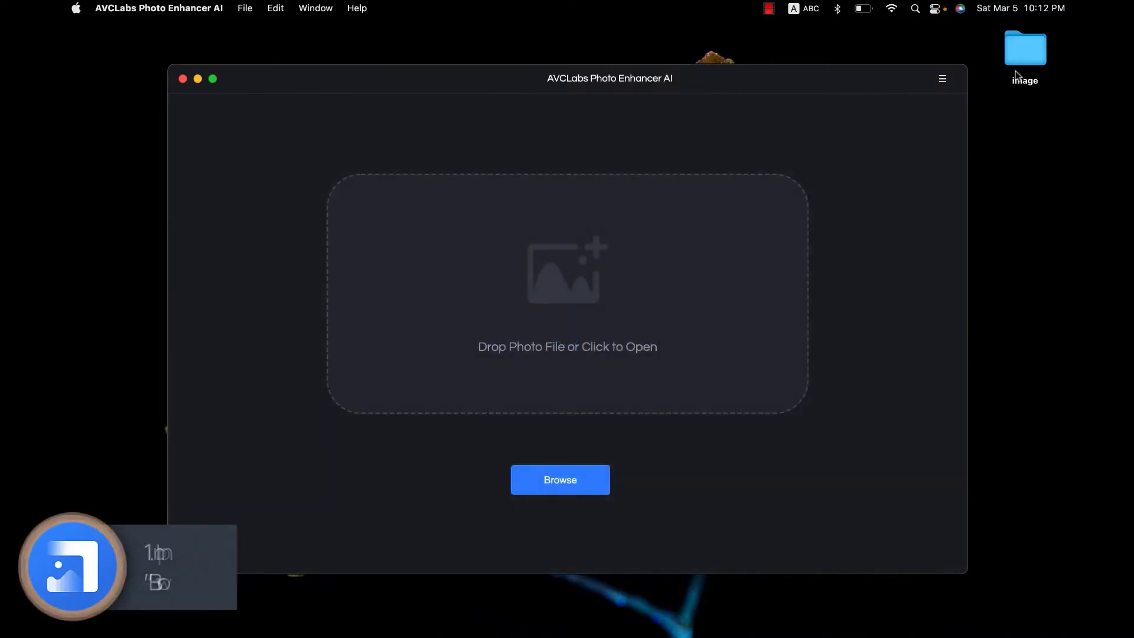
- Browse and import demo-1, demo-2 and demo-3 from the image folder
{"action": "left_click", "coordinate": [560, 479]}
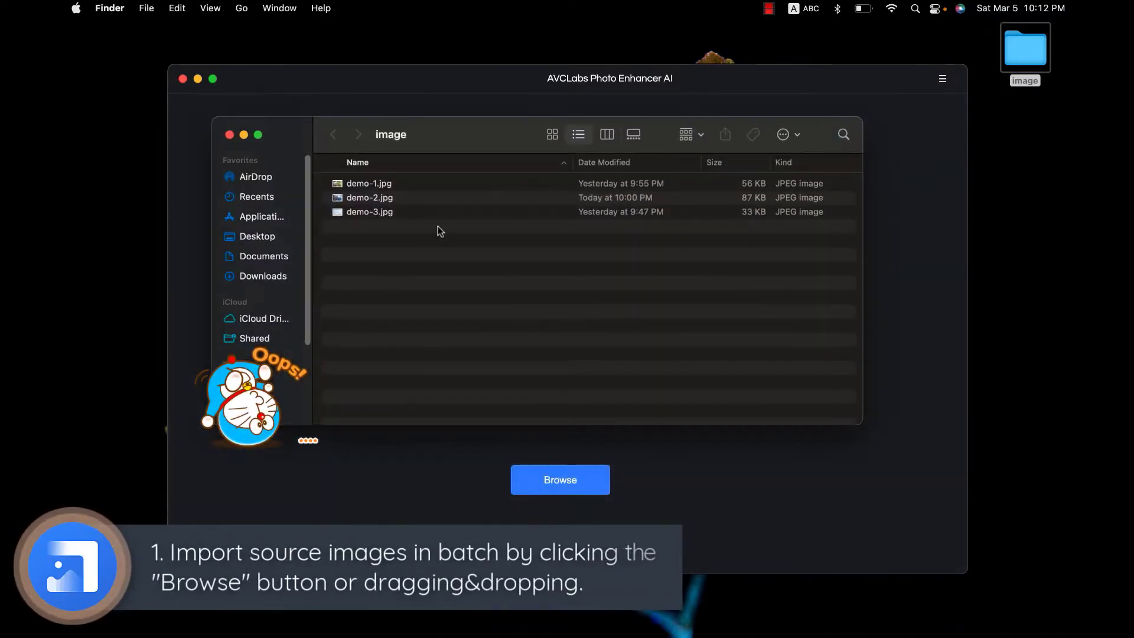
{"action": "left_click", "coordinate": [560, 480]}
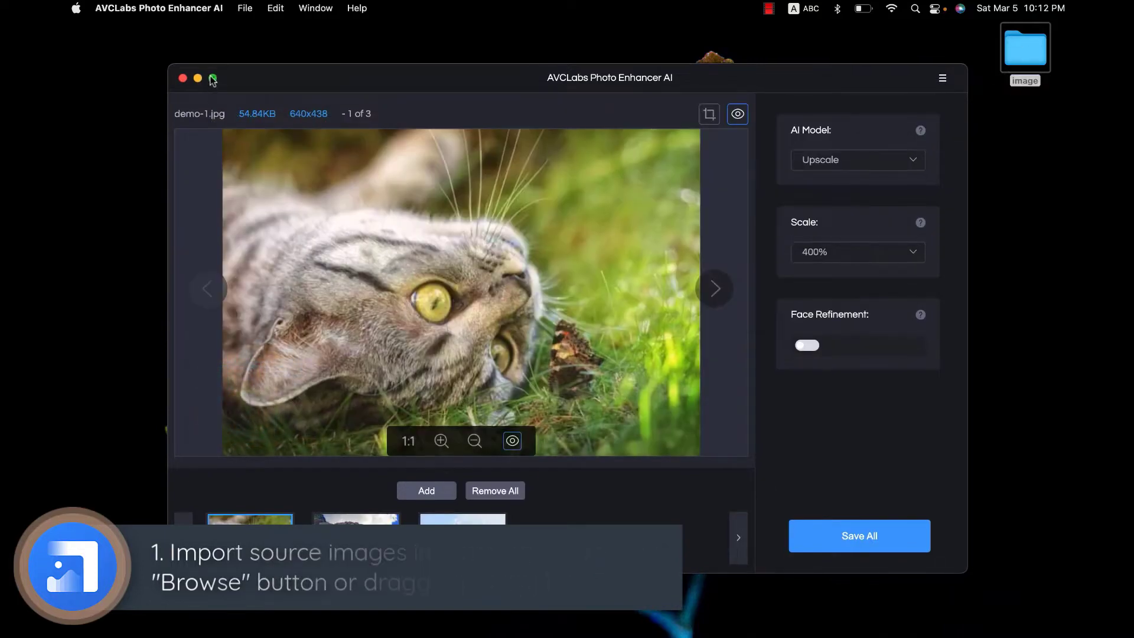
- Enlarge the window and step through demo-2 to demo-3, the pink flowers
{"action": "left_click", "coordinate": [212, 79]}
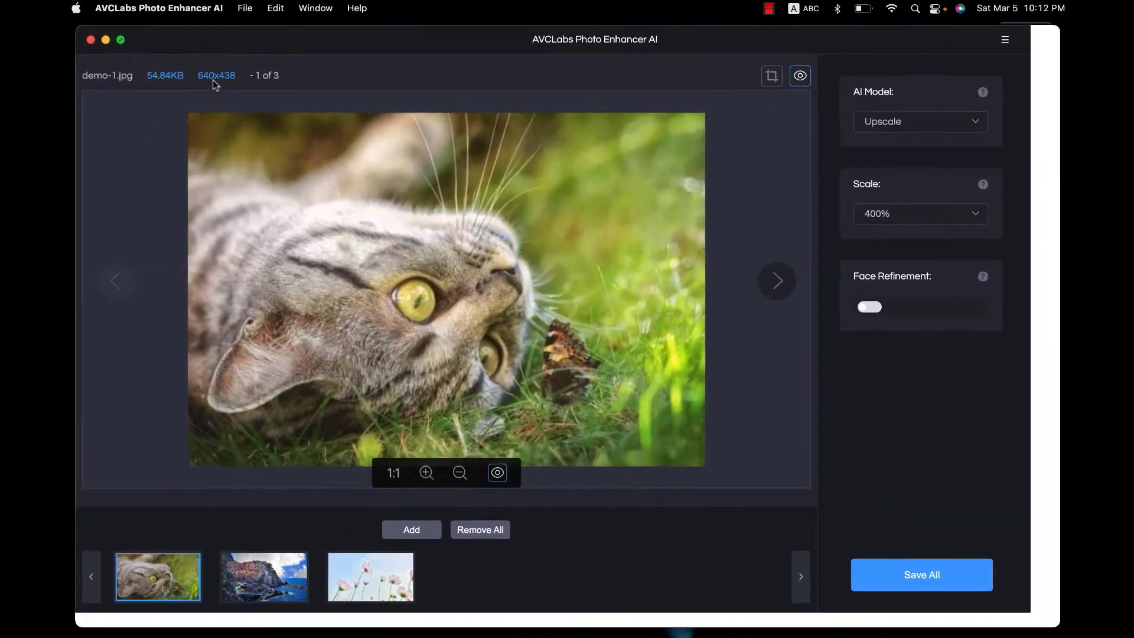
{"action": "left_click", "coordinate": [776, 282]}
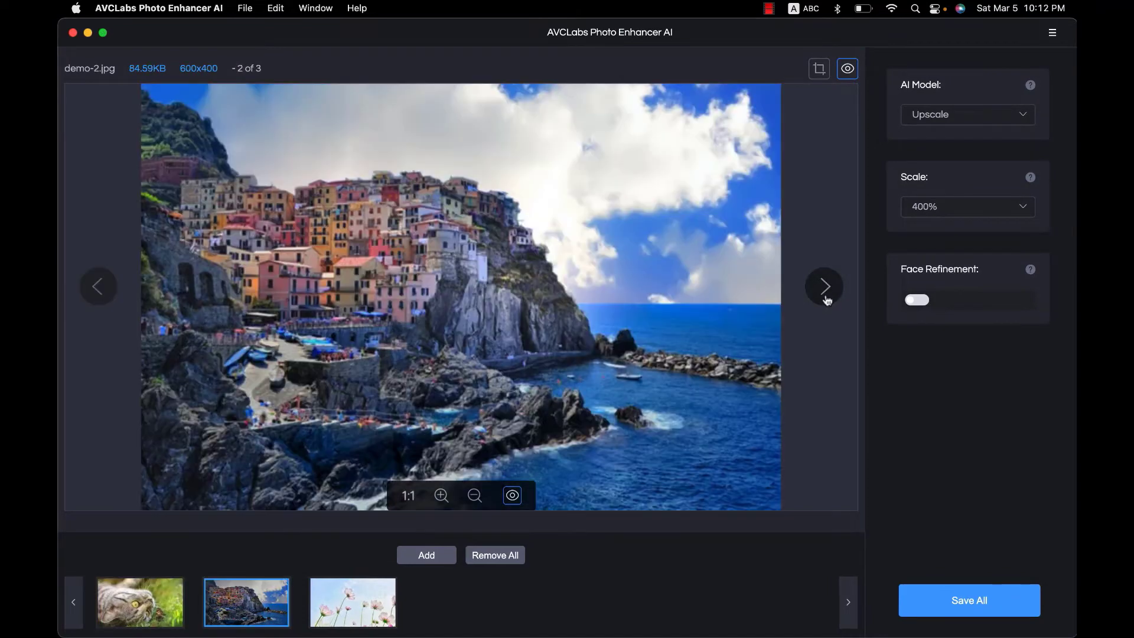
{"action": "left_click", "coordinate": [823, 286]}
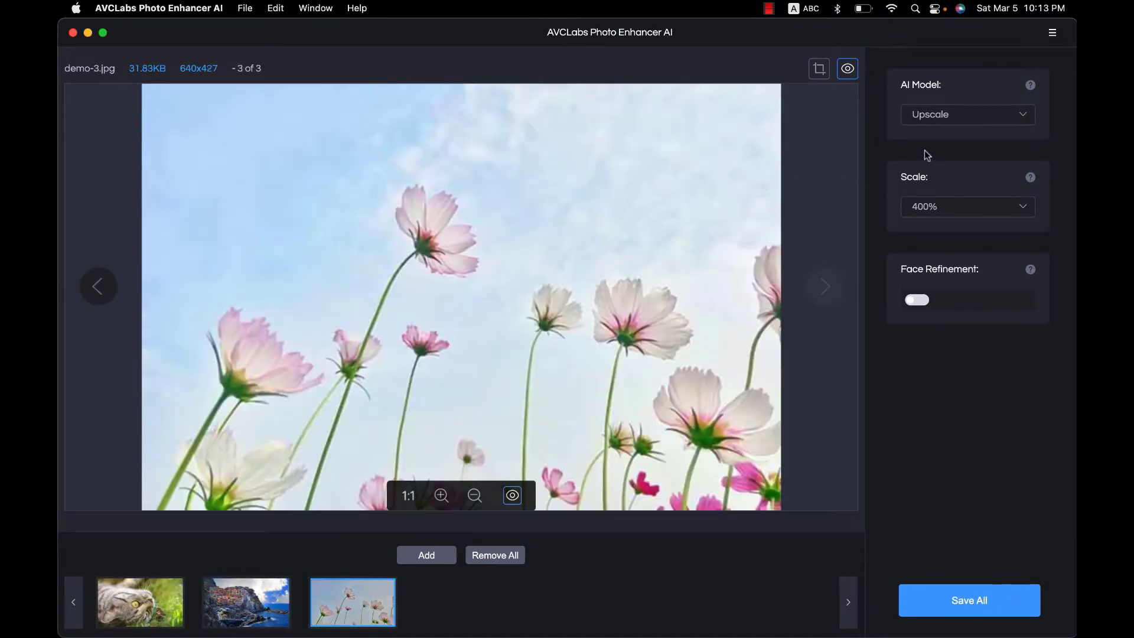
{"action": "left_click", "coordinate": [968, 115]}
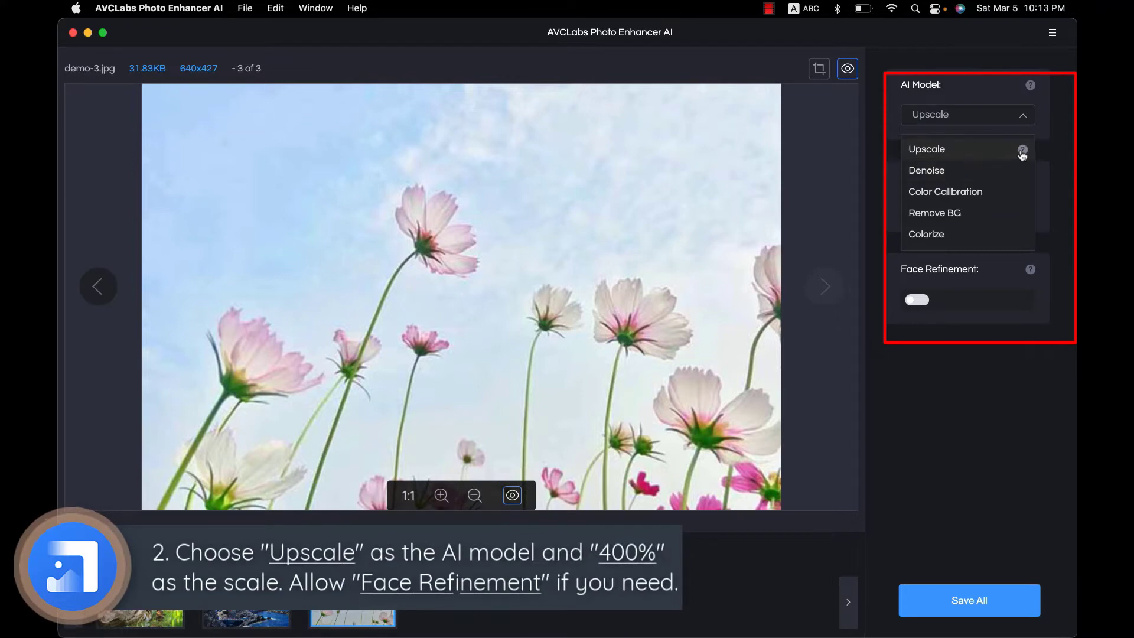
{"action": "mouse_move", "coordinate": [1062, 237]}
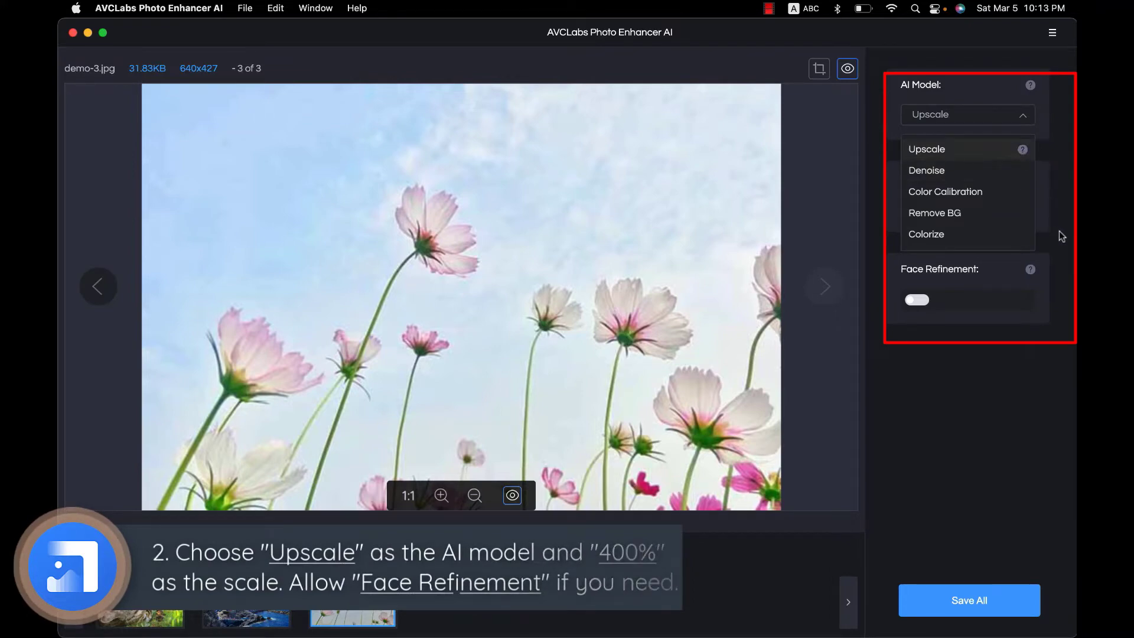
- Keep Upscale at 400% scale and bring up the app's main menu
{"action": "left_click", "coordinate": [927, 149]}
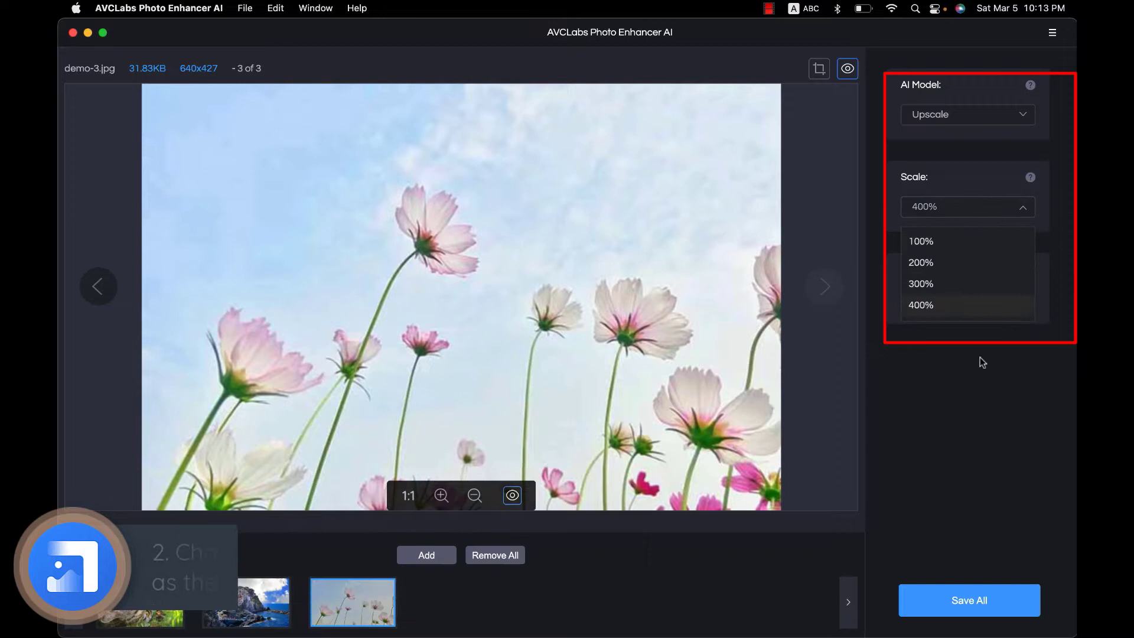
{"action": "left_click", "coordinate": [922, 305]}
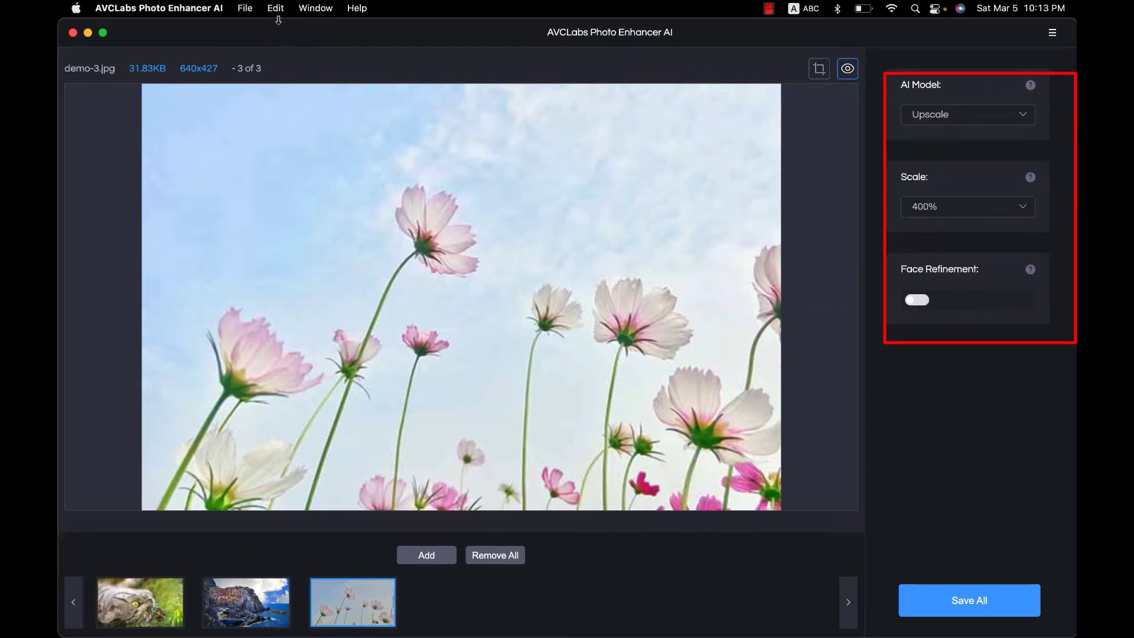
{"action": "left_click", "coordinate": [1053, 33]}
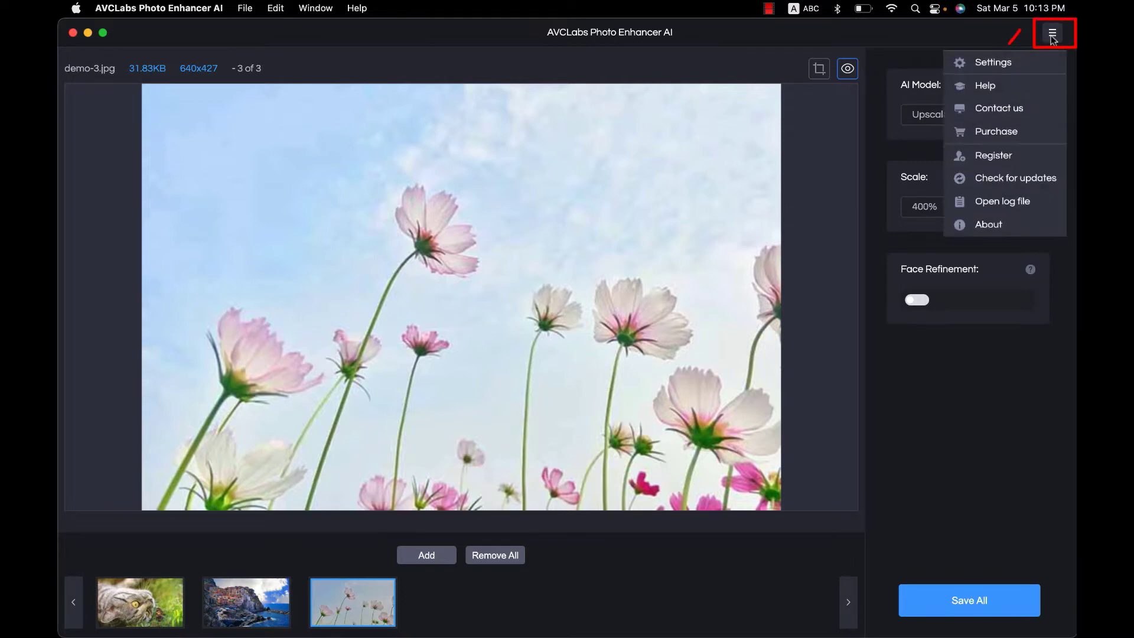
- Confirm PNG output saved to Desktop in Settings and close the dialog
{"action": "left_click", "coordinate": [994, 63]}
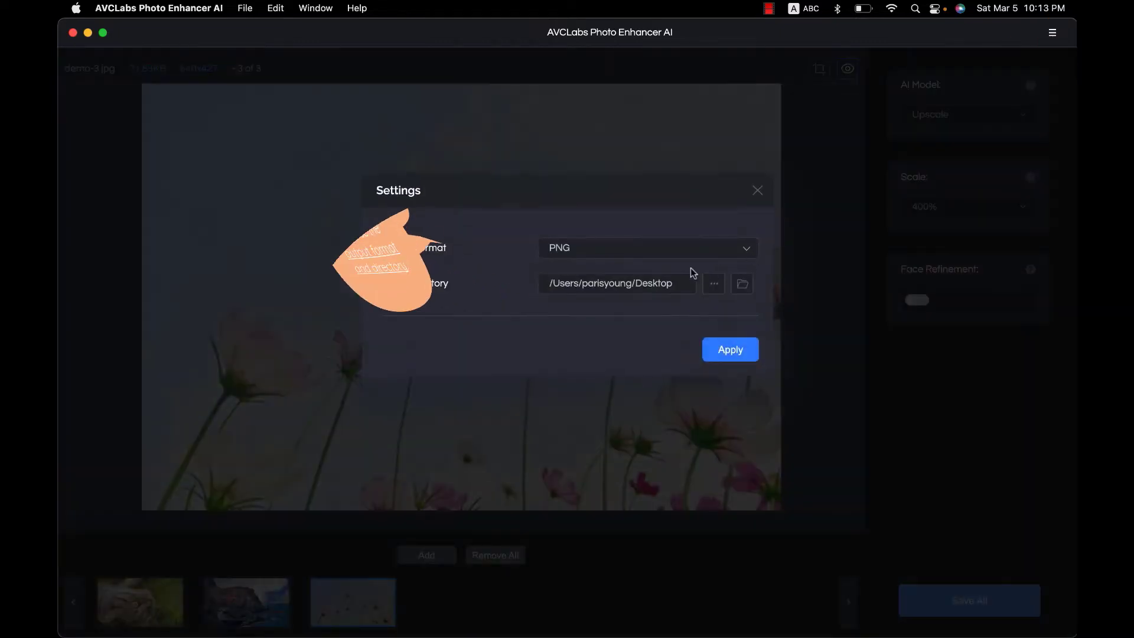
{"action": "left_click", "coordinate": [648, 247]}
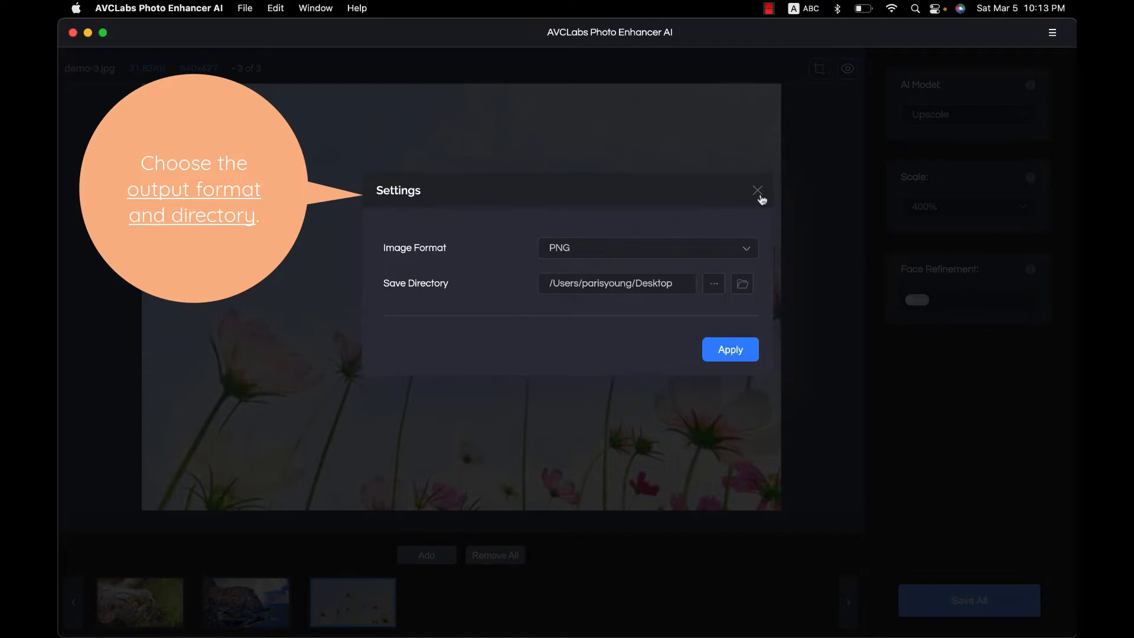
{"action": "left_click", "coordinate": [758, 192]}
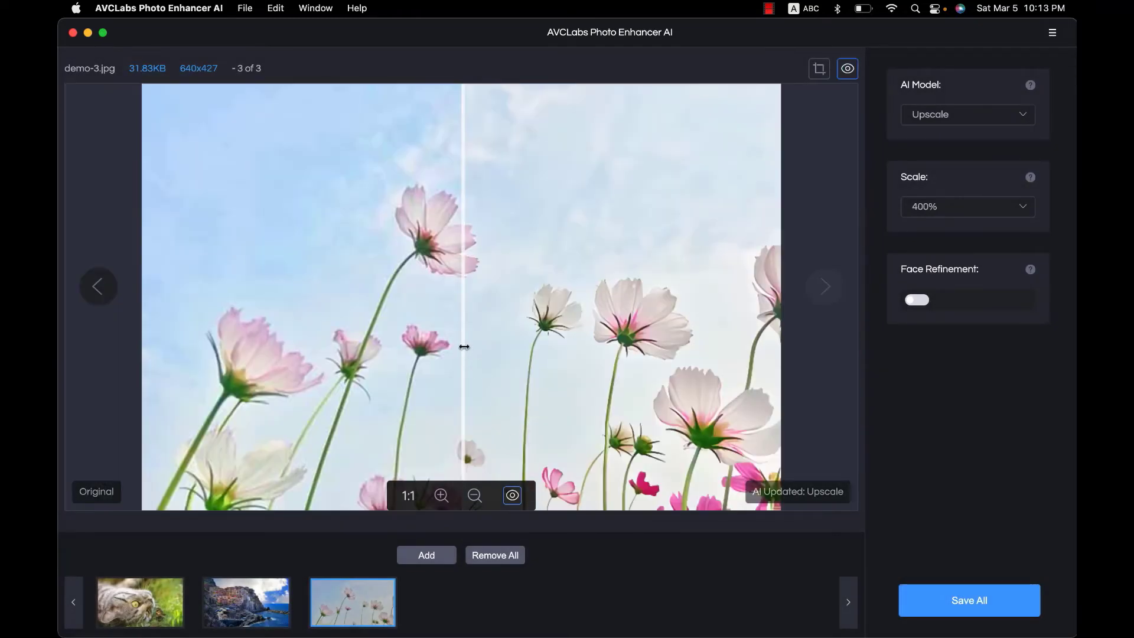
- Compare original and upscaled halves of the flower photo, then save all three photos
{"action": "left_click_drag", "start_coordinate": [463, 346], "coordinate": [771, 343]}
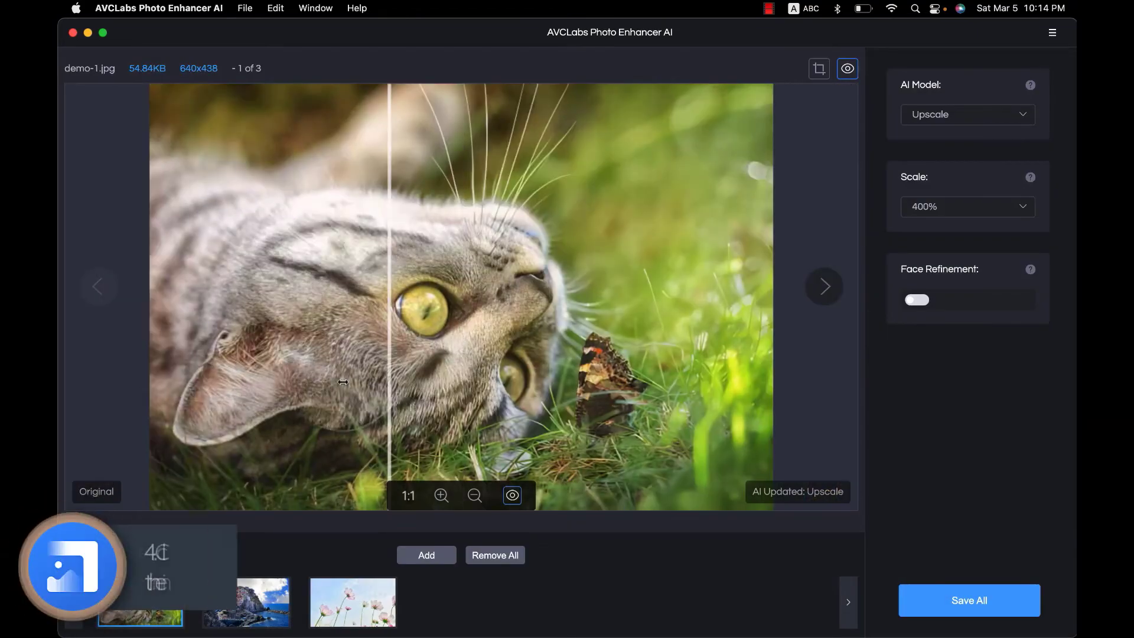
{"action": "left_click", "coordinate": [969, 600]}
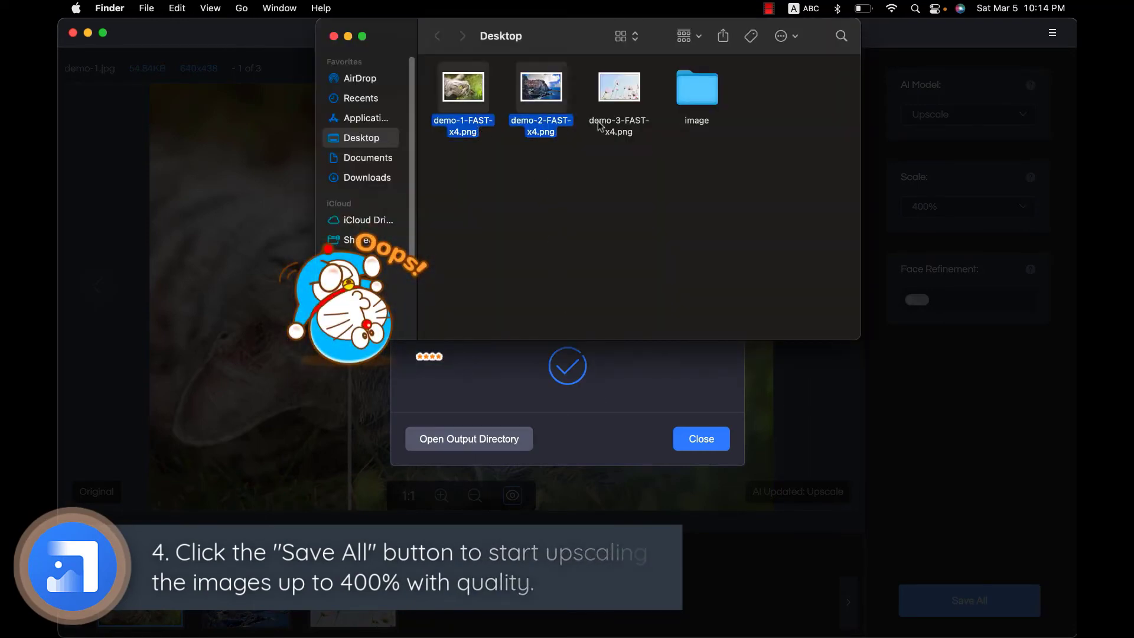
- Open the three -FAST-x4.png files in Preview from Desktop and close the window
{"action": "right_click", "coordinate": [618, 87]}
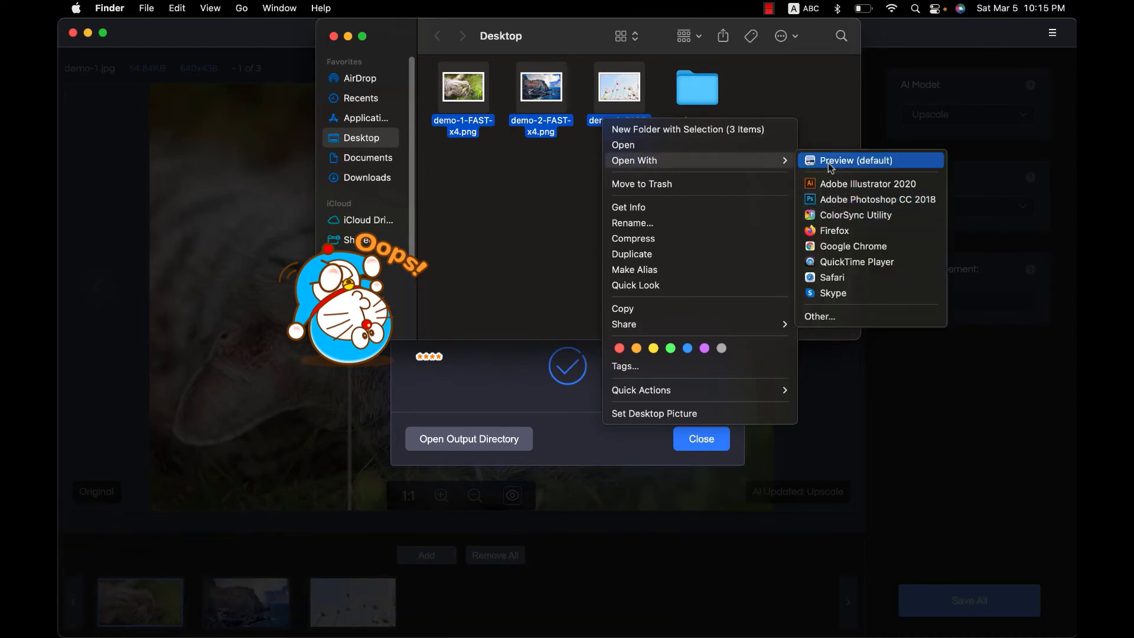
{"action": "left_click", "coordinate": [856, 160]}
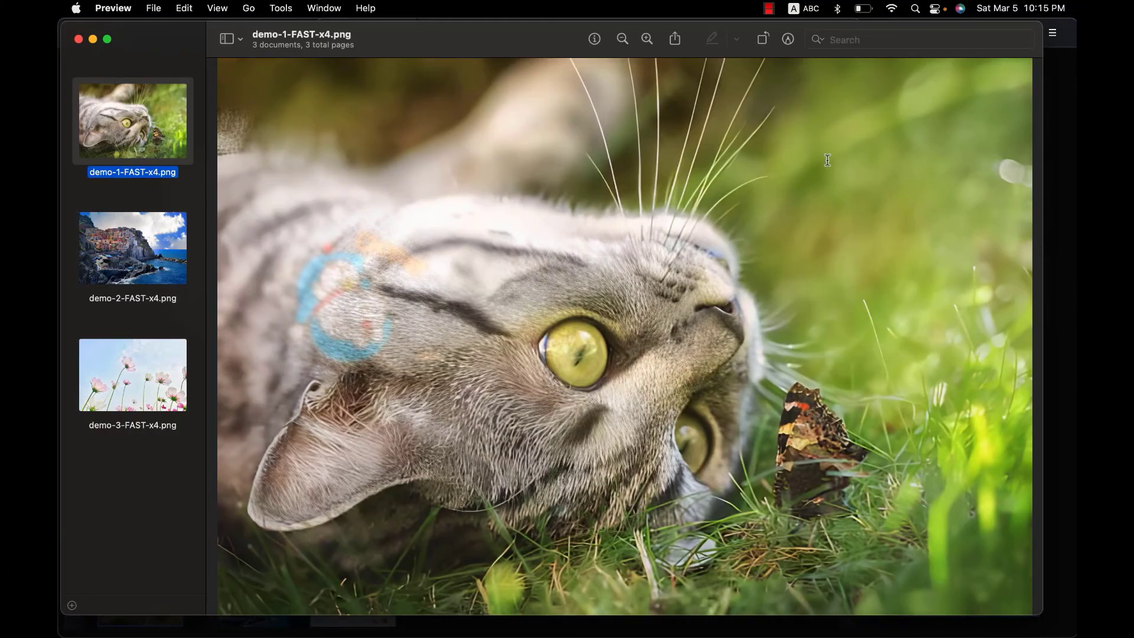
{"action": "left_click", "coordinate": [107, 40]}
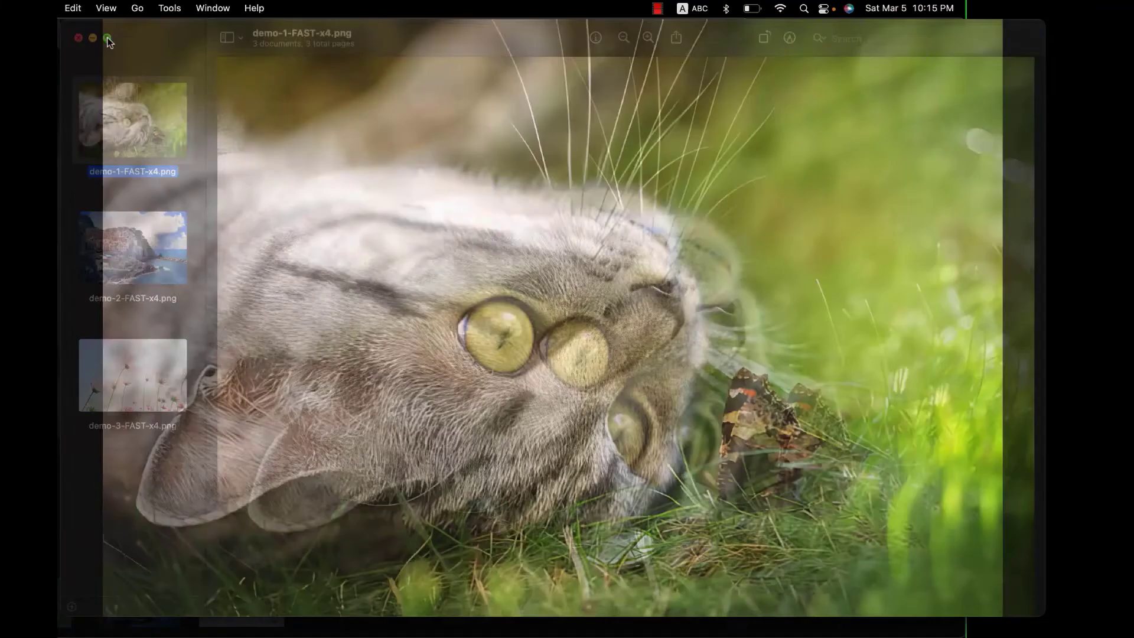